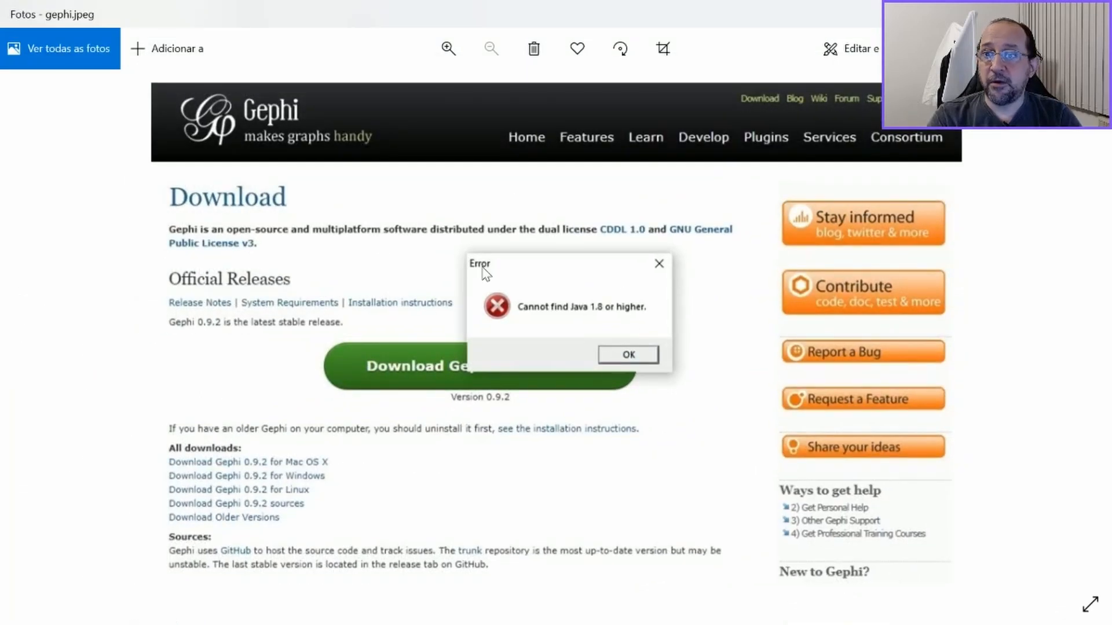
mouse_move(567, 372)
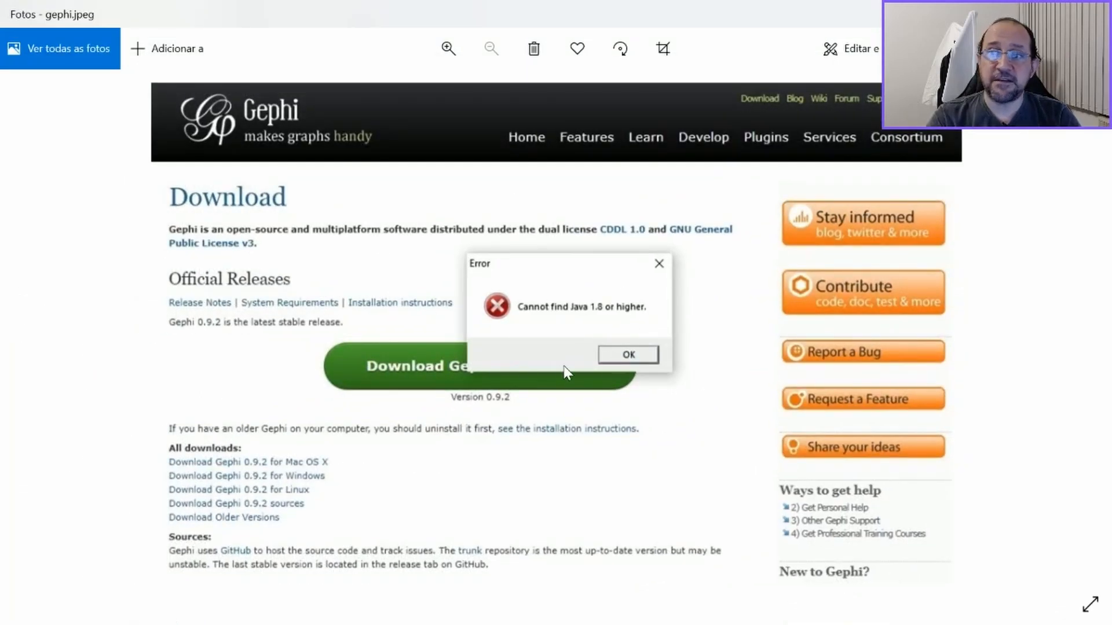
mouse_move(557, 375)
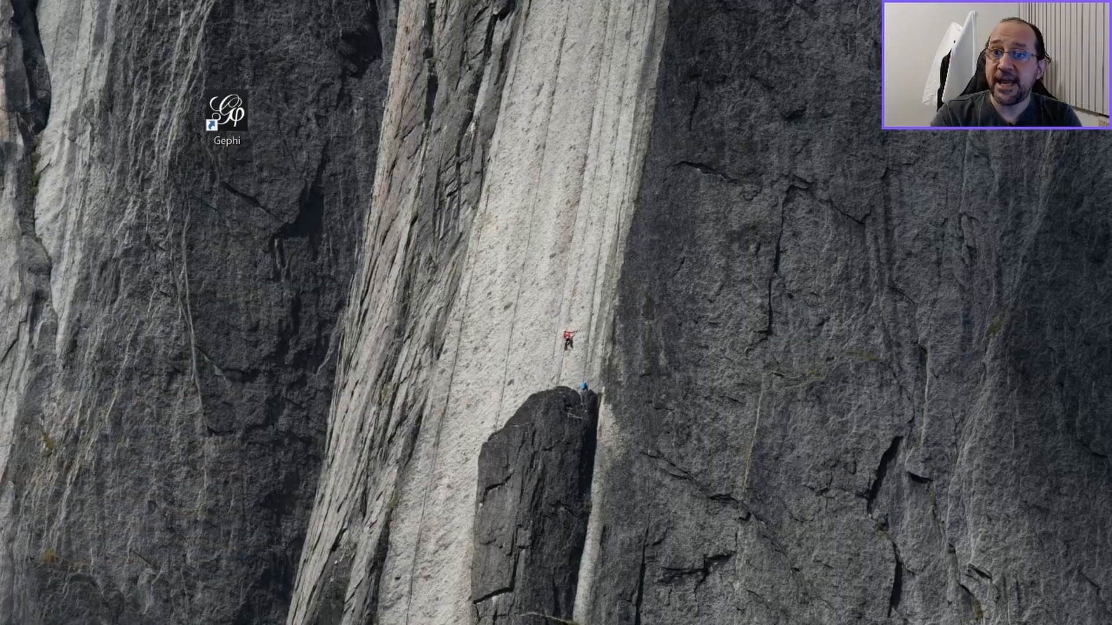
Bring up the Propriedades window of the Gephi desktop shortcut via its context menu
click(228, 113)
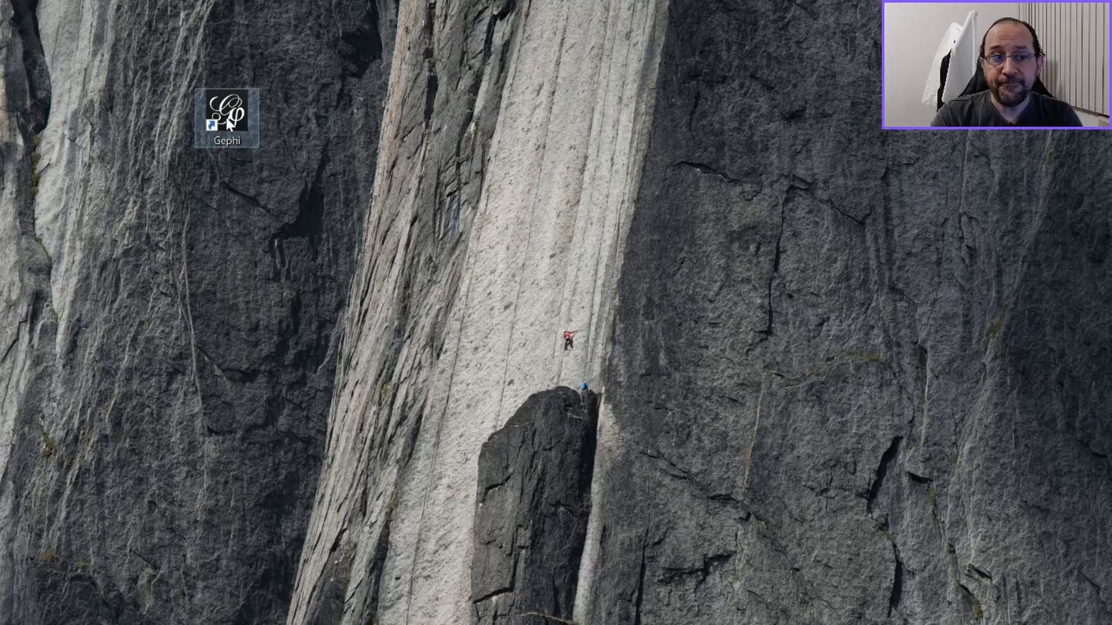
right_click(229, 117)
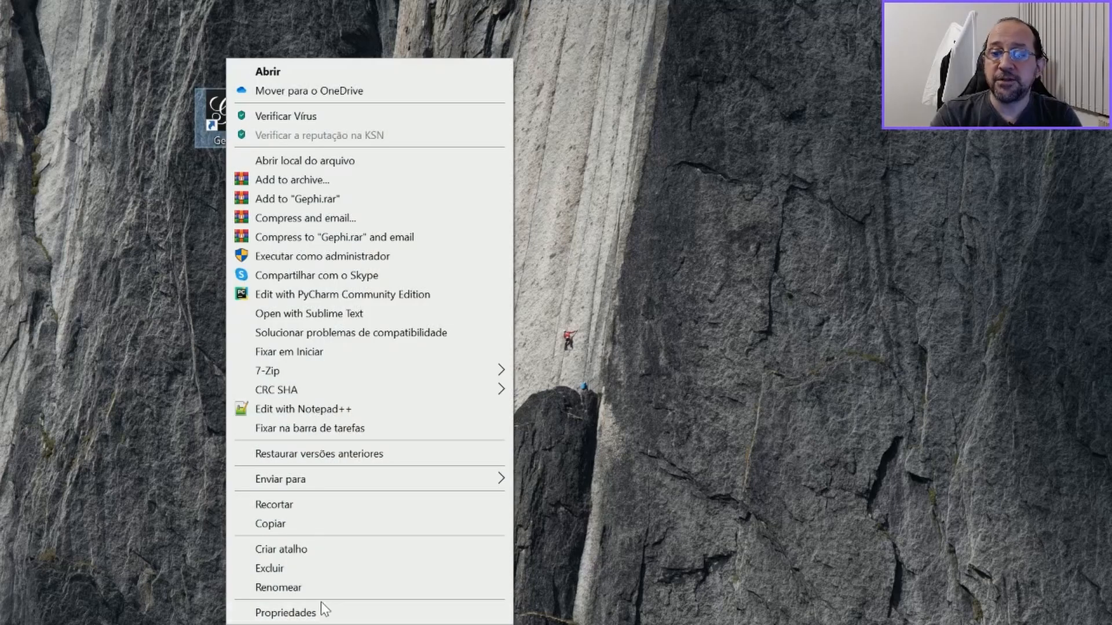
mouse_move(219, 124)
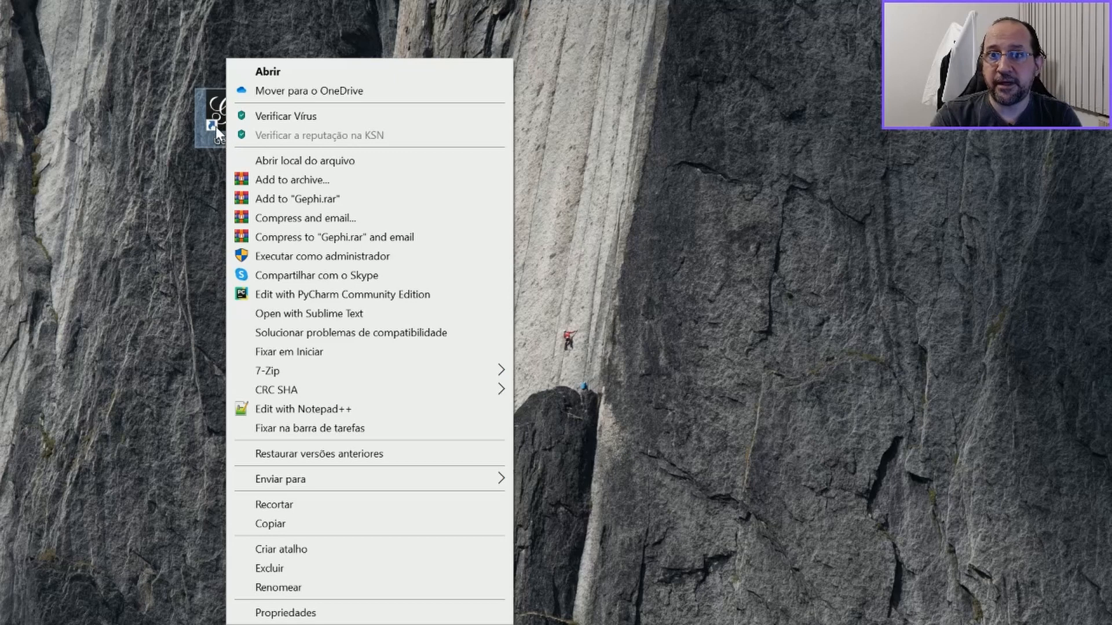
mouse_move(285, 612)
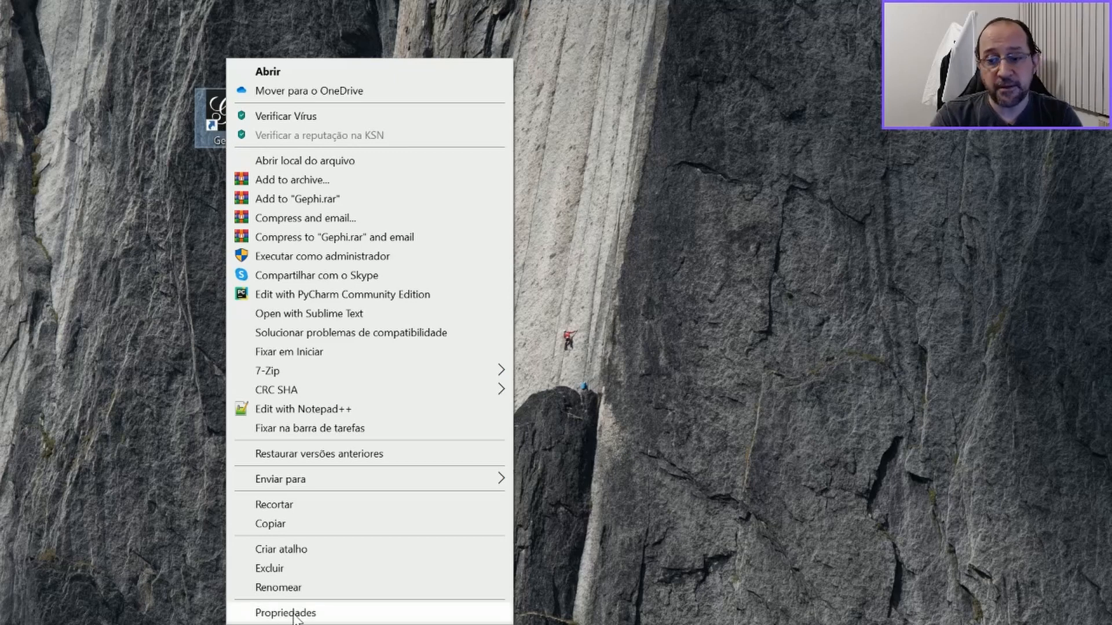
click(285, 612)
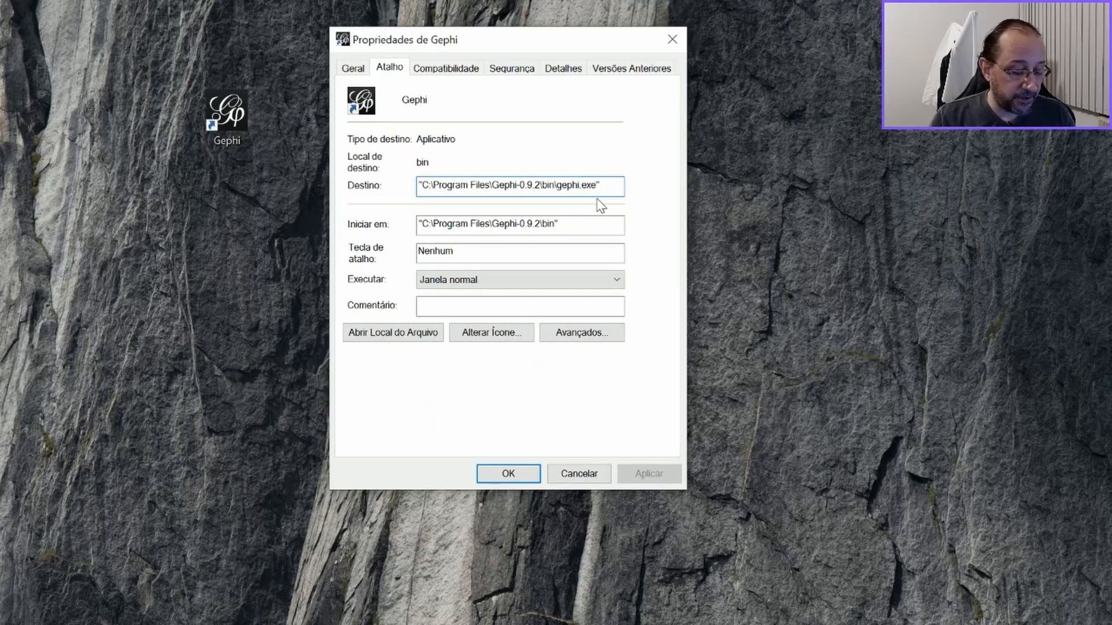
Add 64 to the Destino target to try gephi64.exe, then restore it to gephi.exe
text(64)
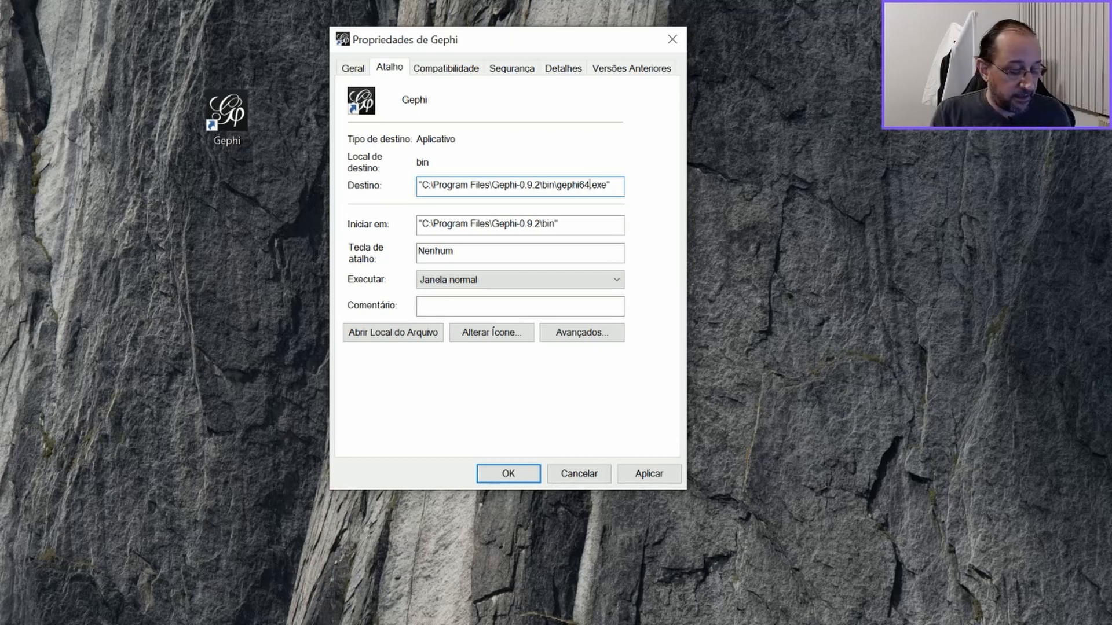
double_click(588, 187)
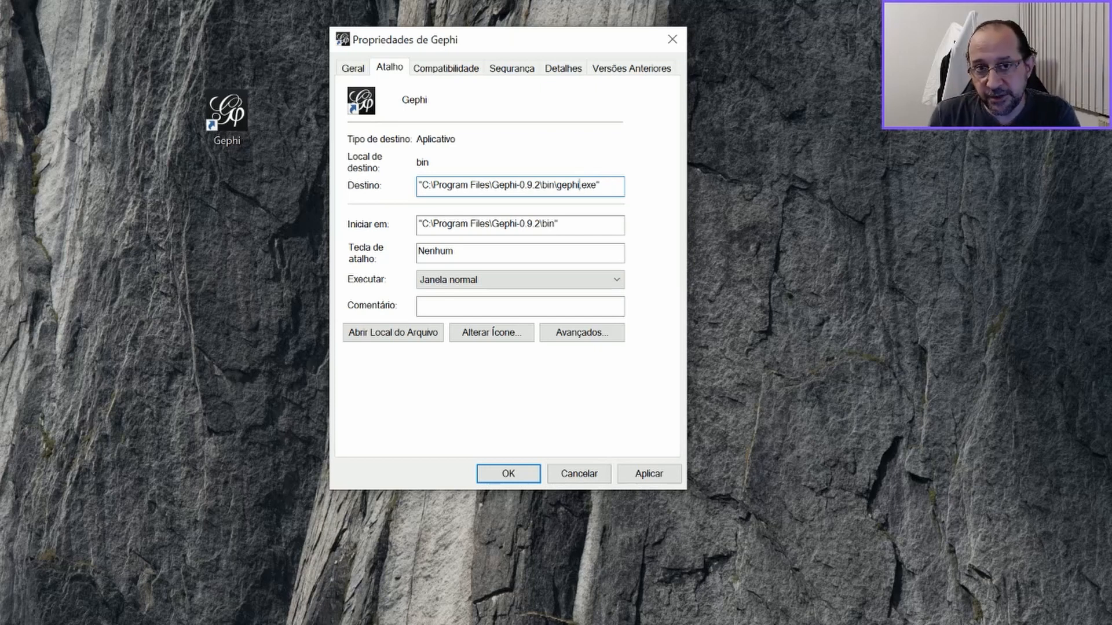
mouse_move(788, 290)
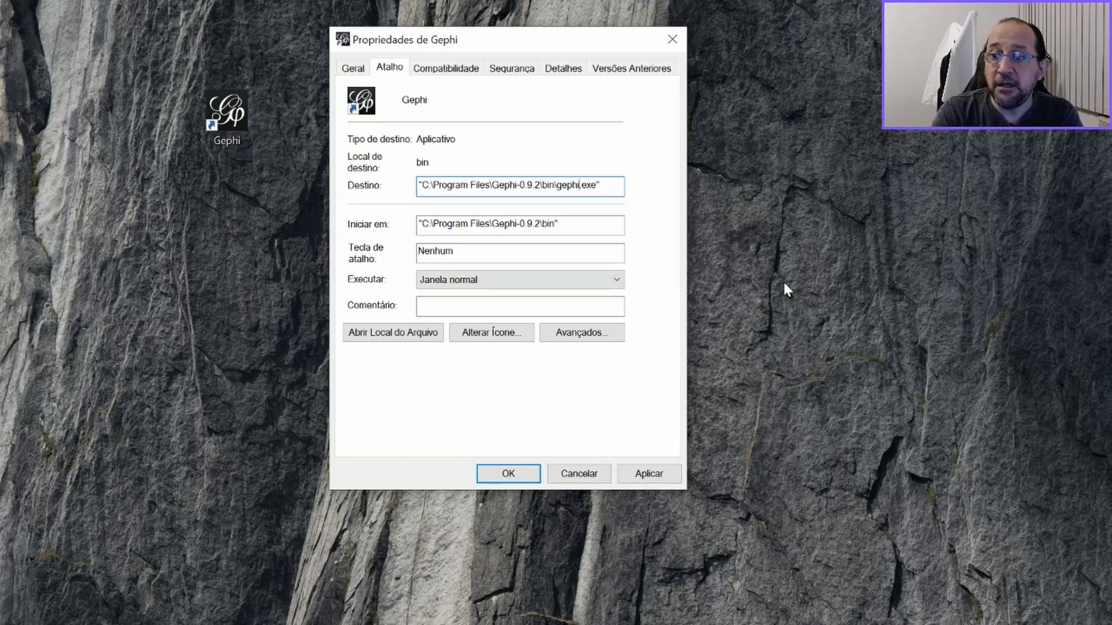
click(507, 474)
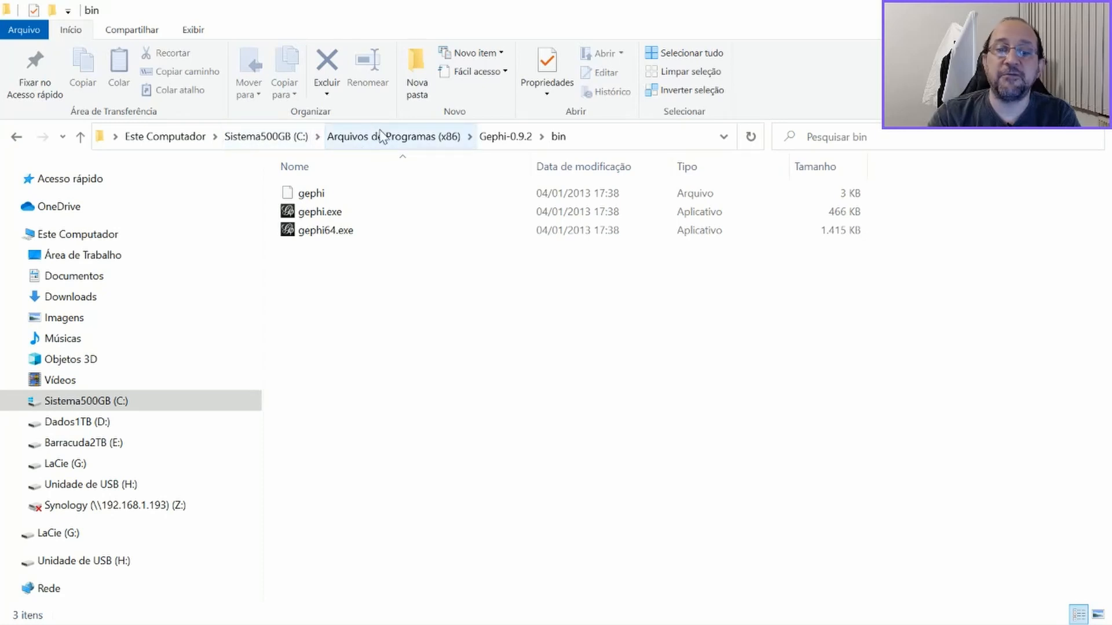
mouse_move(389, 154)
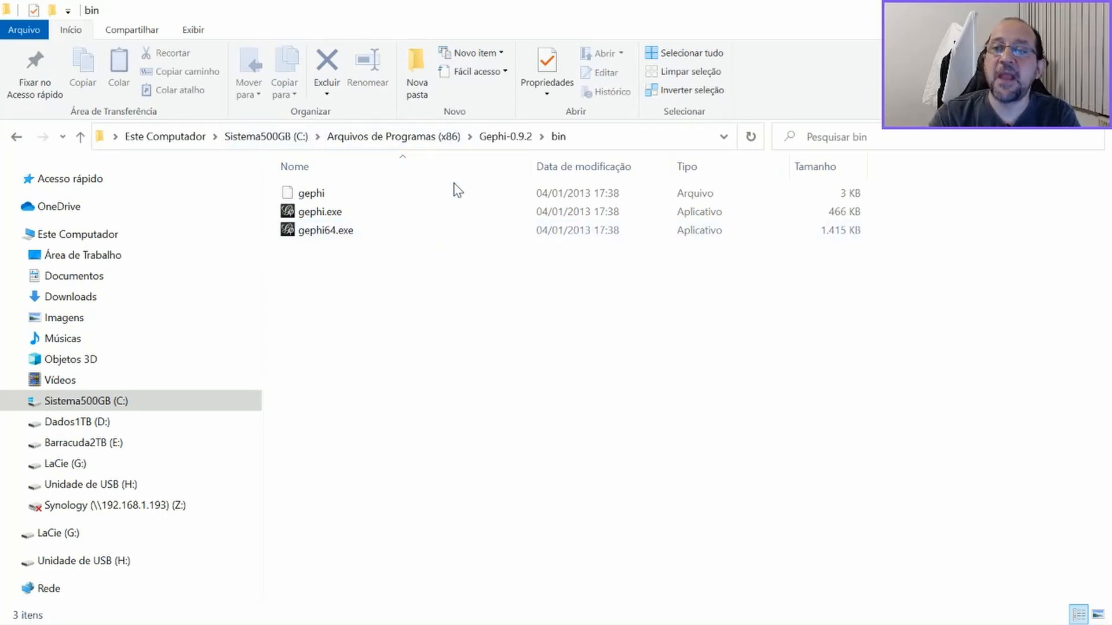
mouse_move(505, 136)
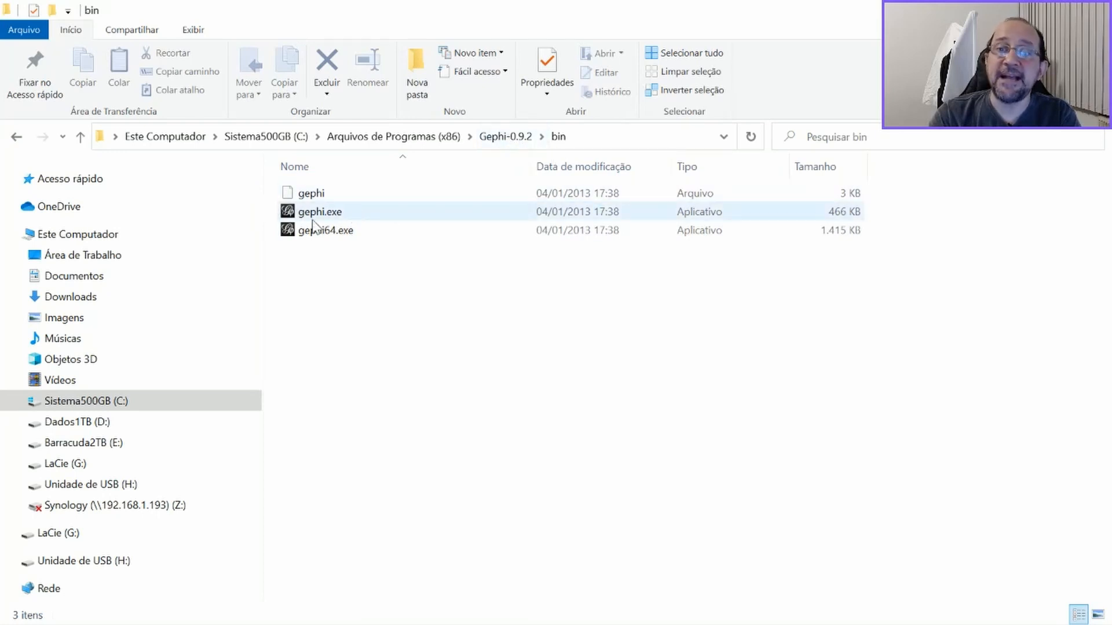
mouse_move(312, 227)
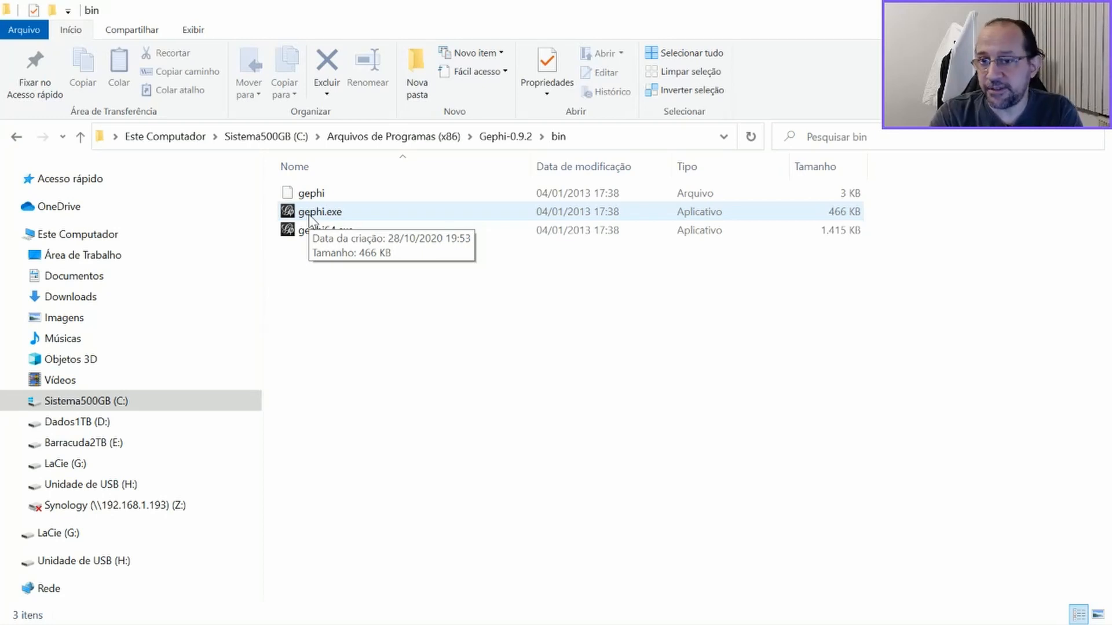
Show the context menu for gephi.exe in Gephi-0.9.2's bin folder
right_click(319, 211)
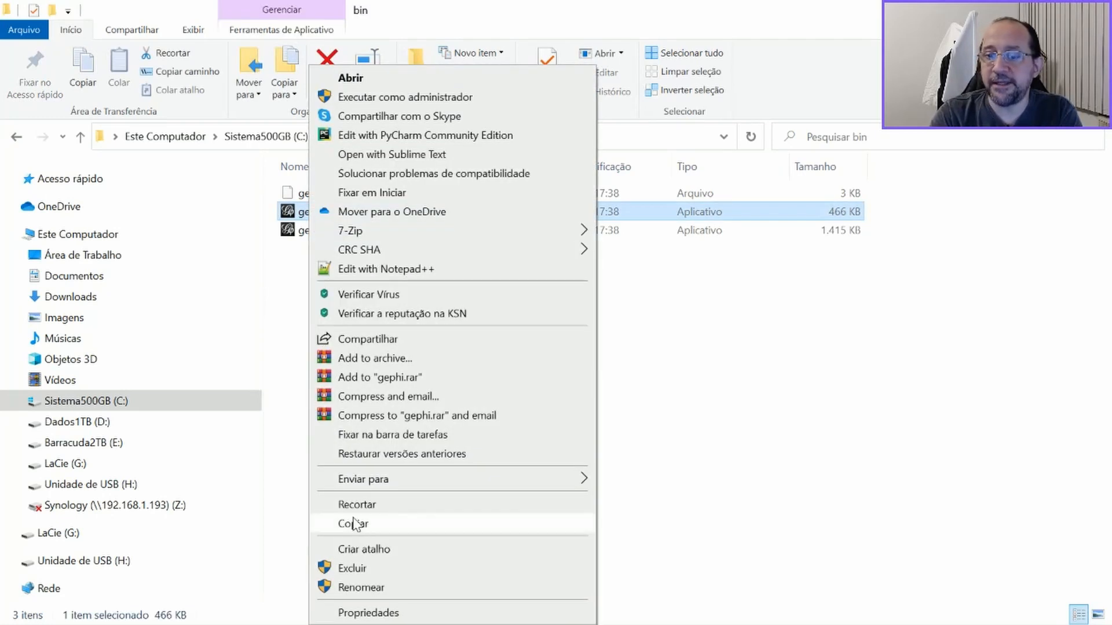
mouse_move(383, 560)
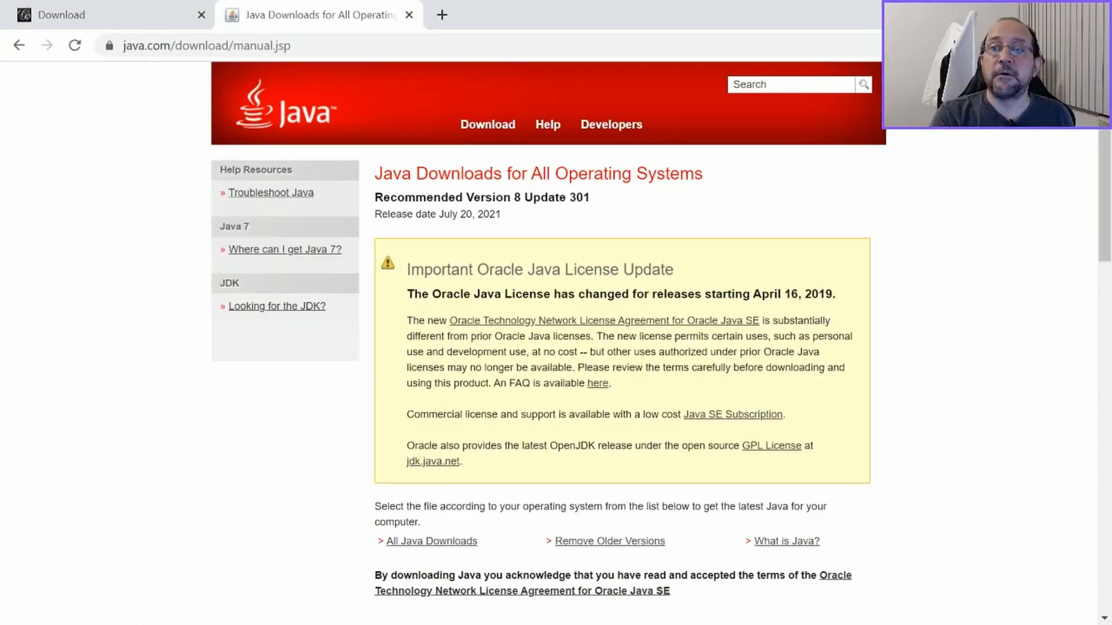
Scroll the manual downloads page down to the Windows Offline (64-bit) installer
scroll(down, 3)
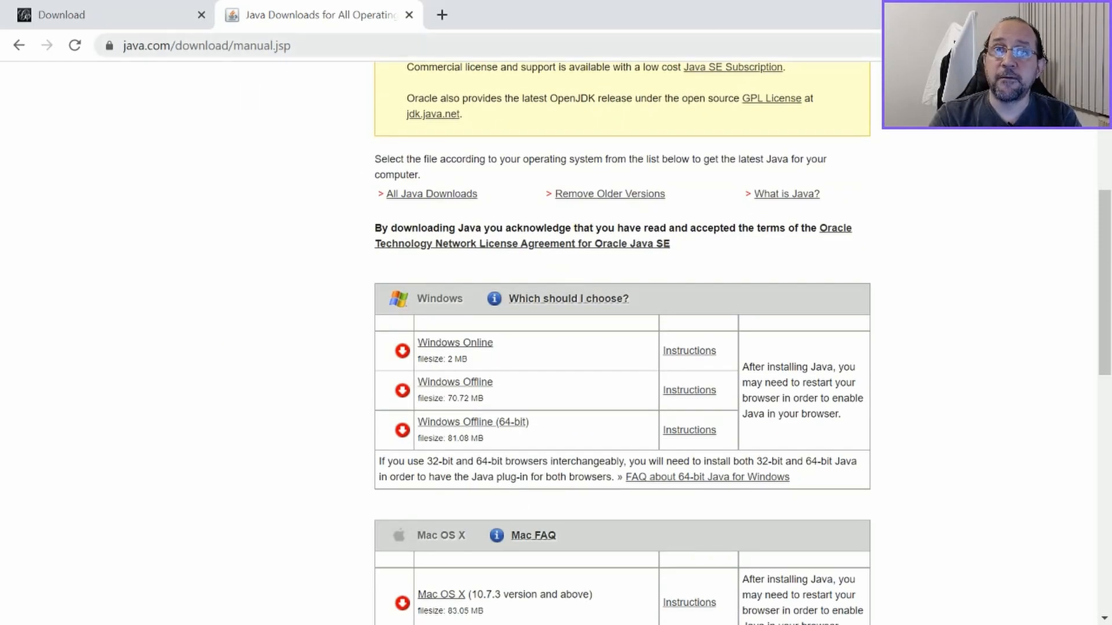
scroll(down, 3)
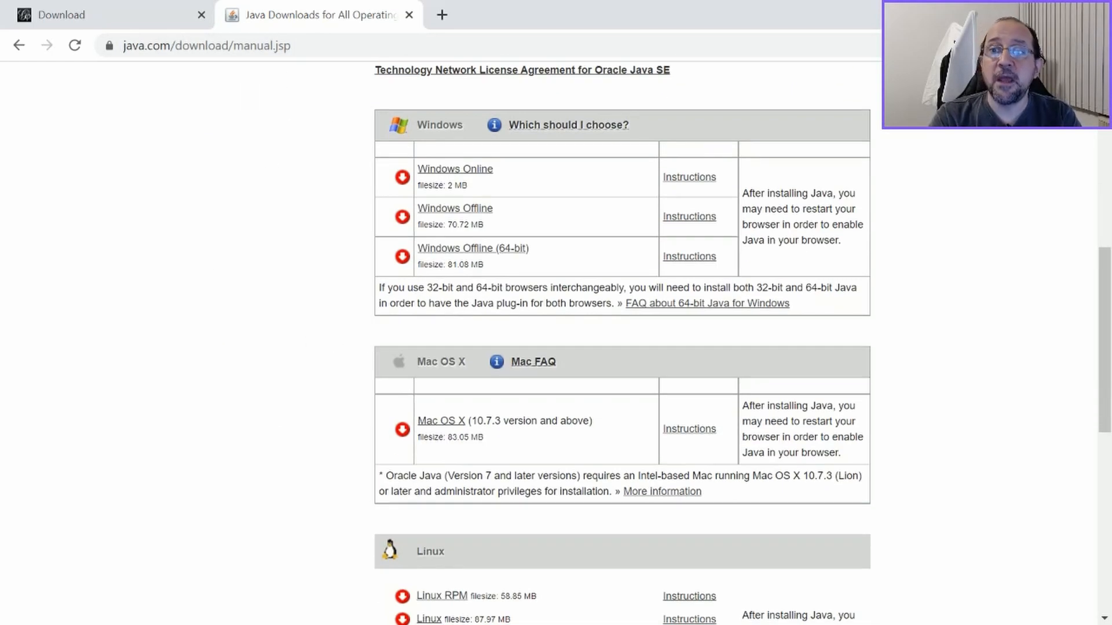
mouse_move(472, 248)
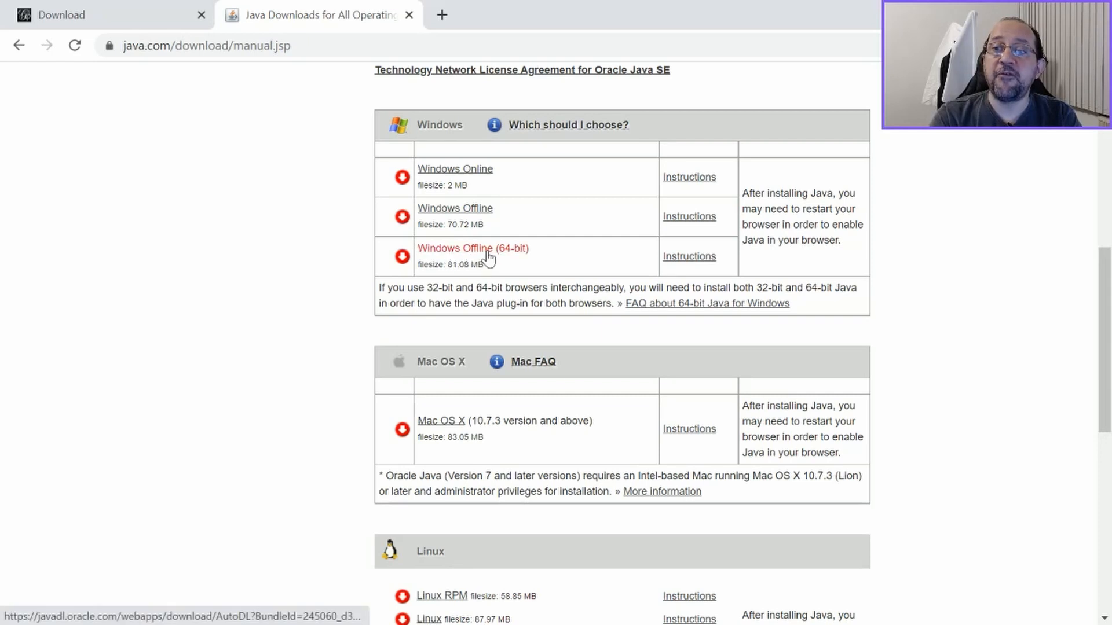
mouse_move(488, 260)
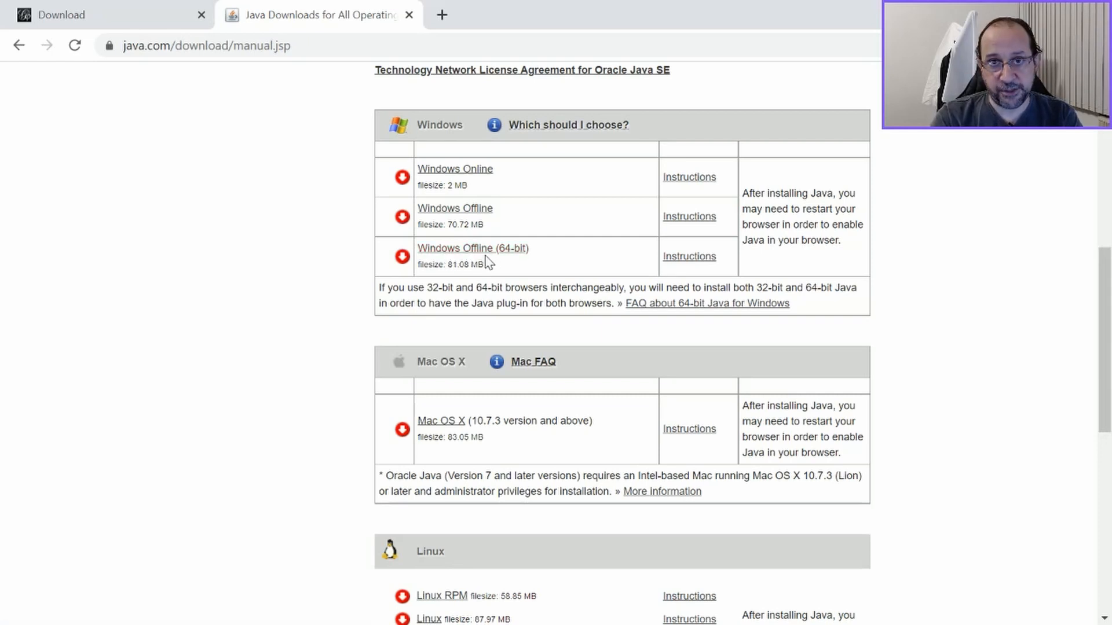
mouse_move(472, 248)
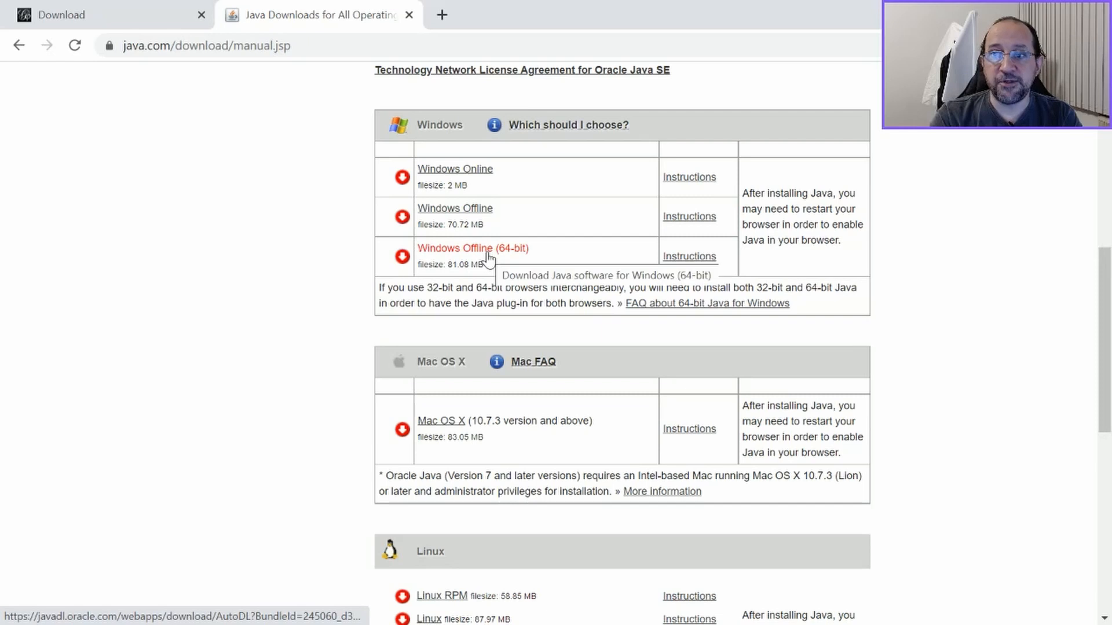